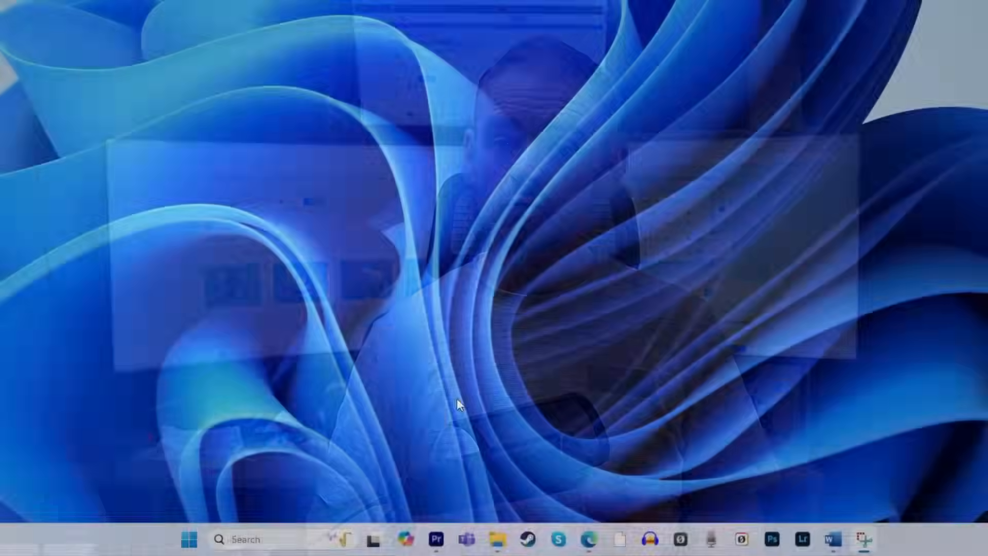
# - Launch Command Prompt with administrator rights from Start search
pyautogui.write('calculator')
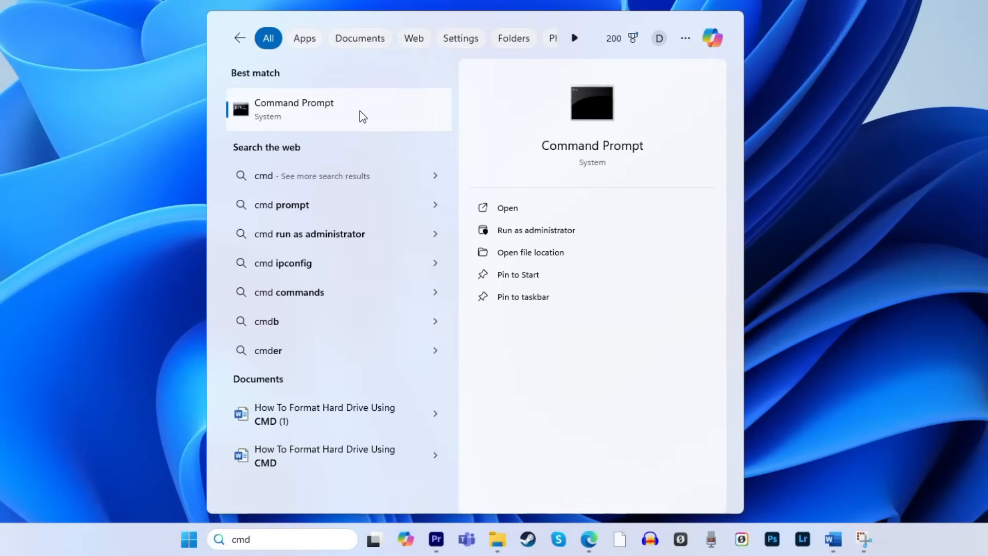
pyautogui.click(536, 230)
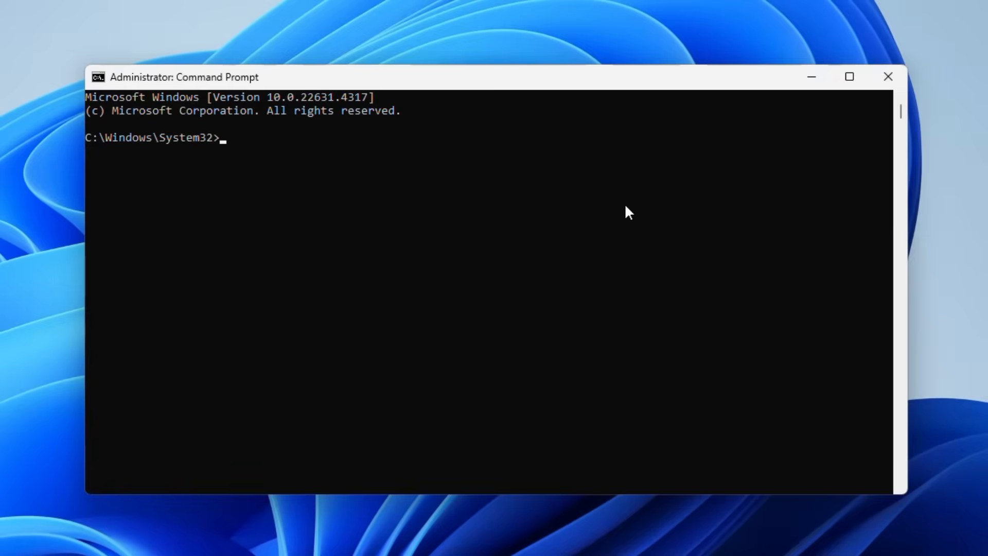
# - Start DiskPart and run 'list disk' to show the five online disks
pyautogui.write('diskpart')
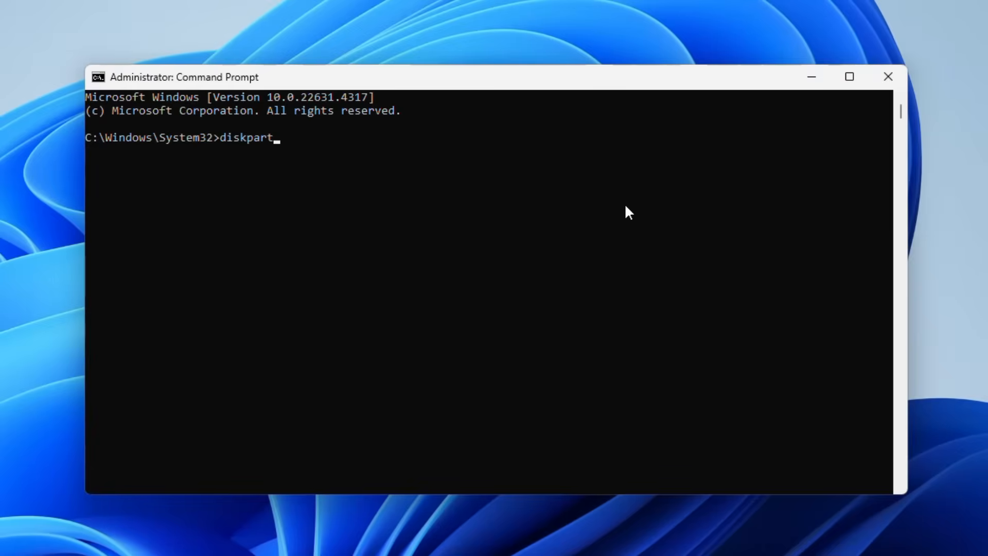
pyautogui.press('Return')
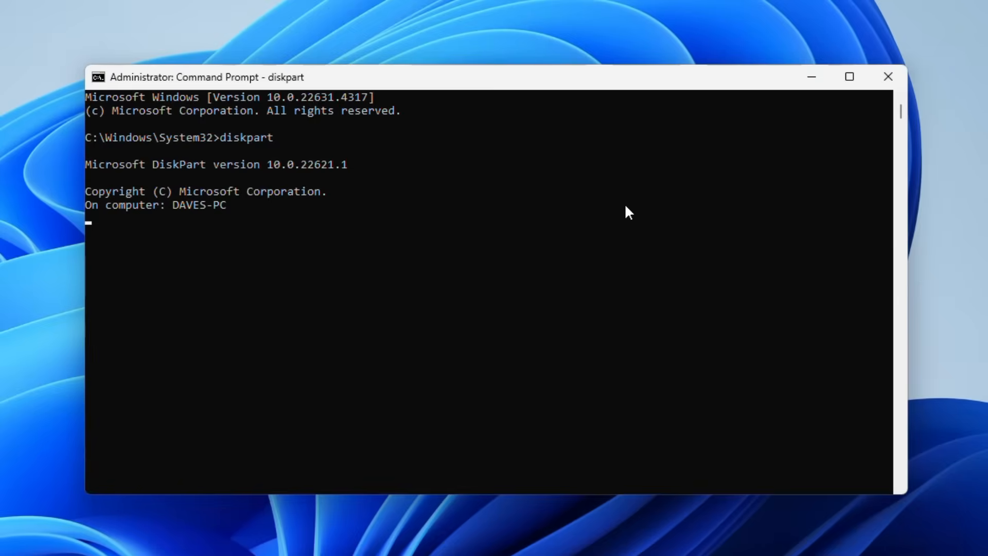
pyautogui.write('list disk')
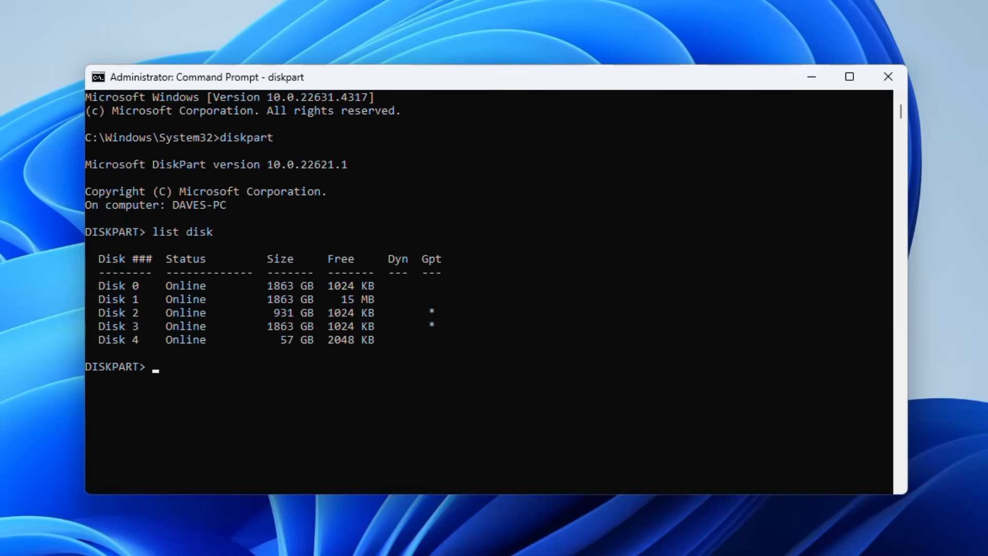
# - Run 'select disk 4' then 'clean' to wipe the 57 GB disk, and begin a format command
pyautogui.write('sele')
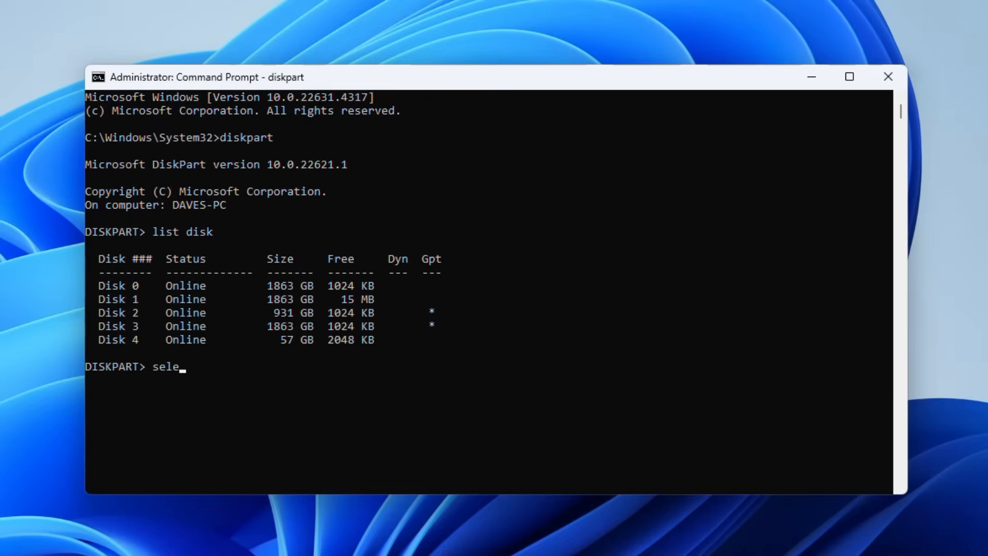
pyautogui.write('ct disk')
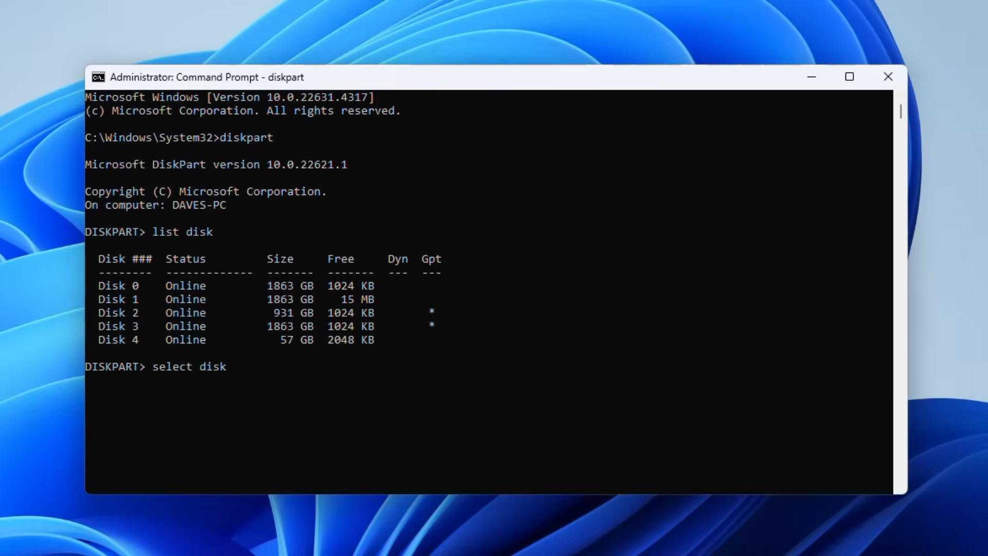
pyautogui.write('4')
pyautogui.write('c')
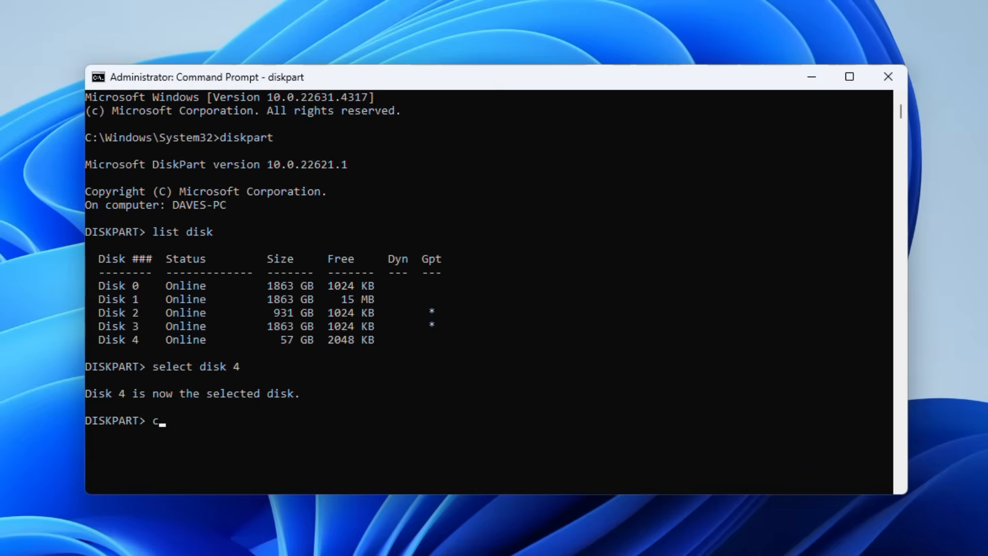
pyautogui.write('lean')
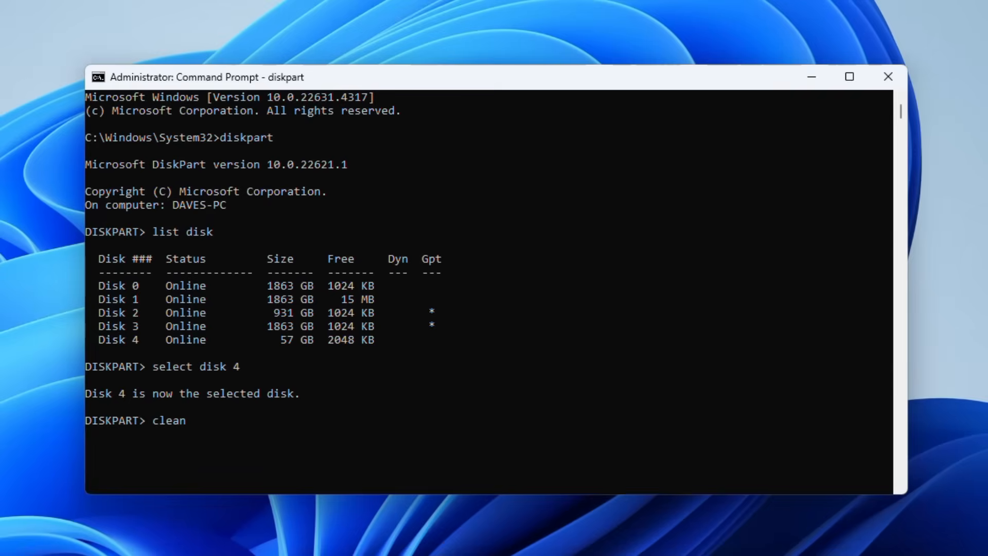
pyautogui.press('Return')
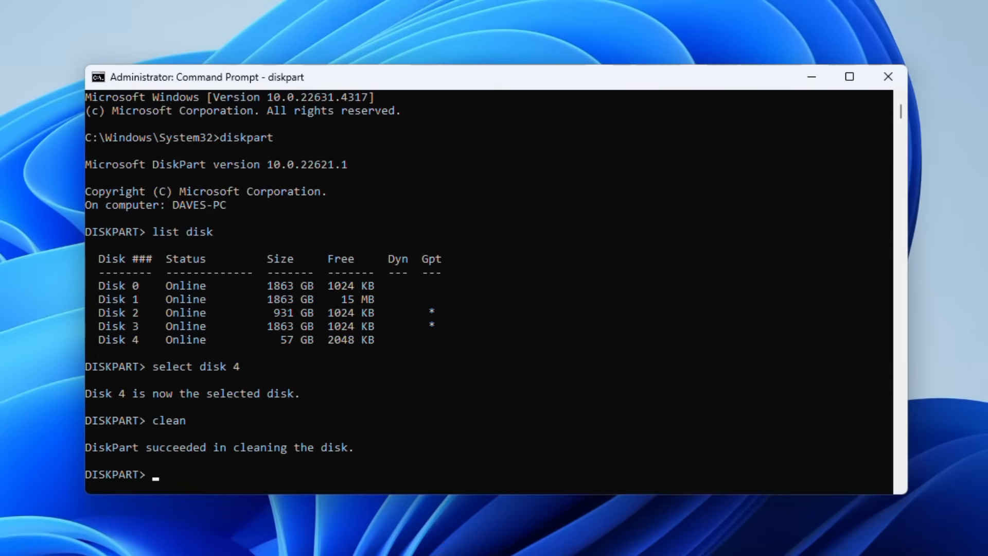
pyautogui.write('format f')
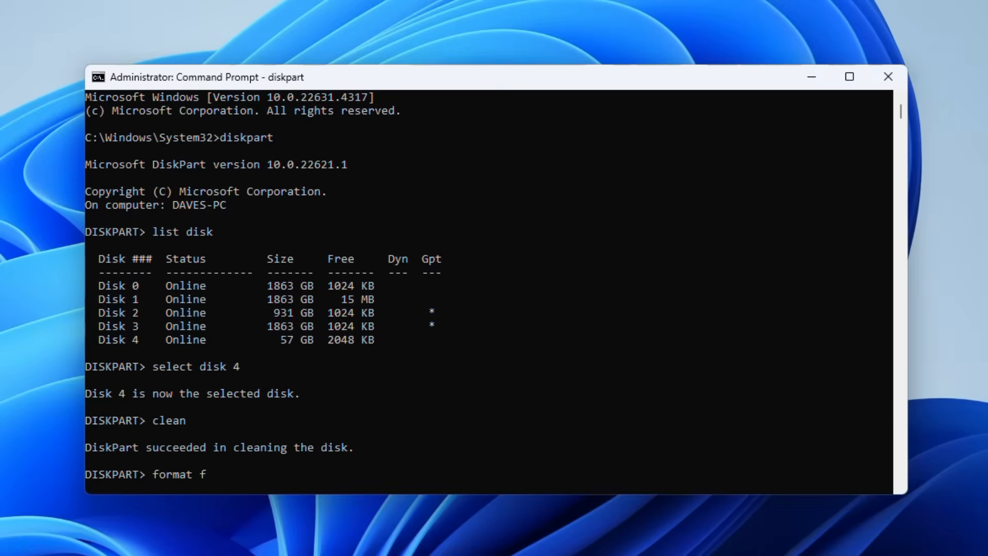
# - Enter the format command with fs=exfat for Disk 4, correcting the file system name
pyautogui.write('s=nt')
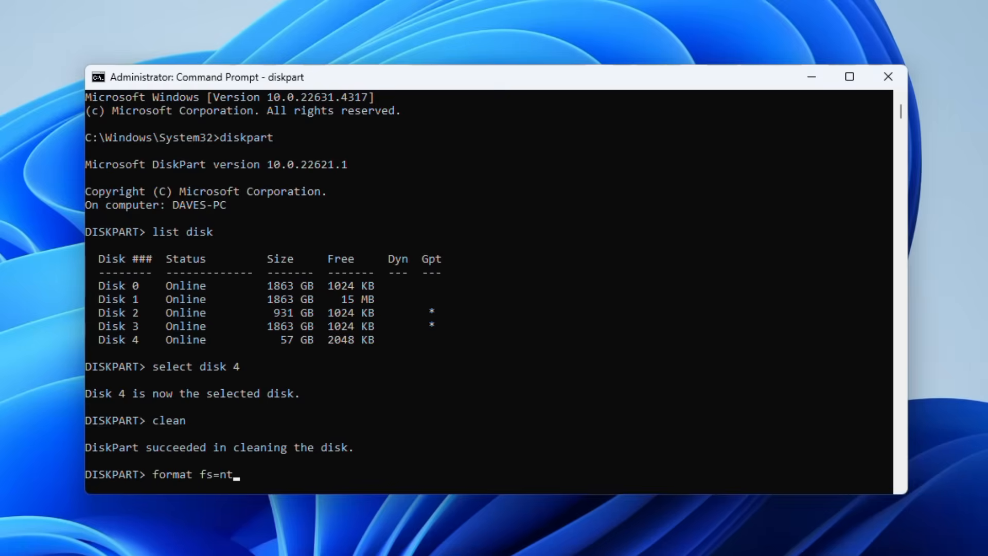
pyautogui.write('fs')
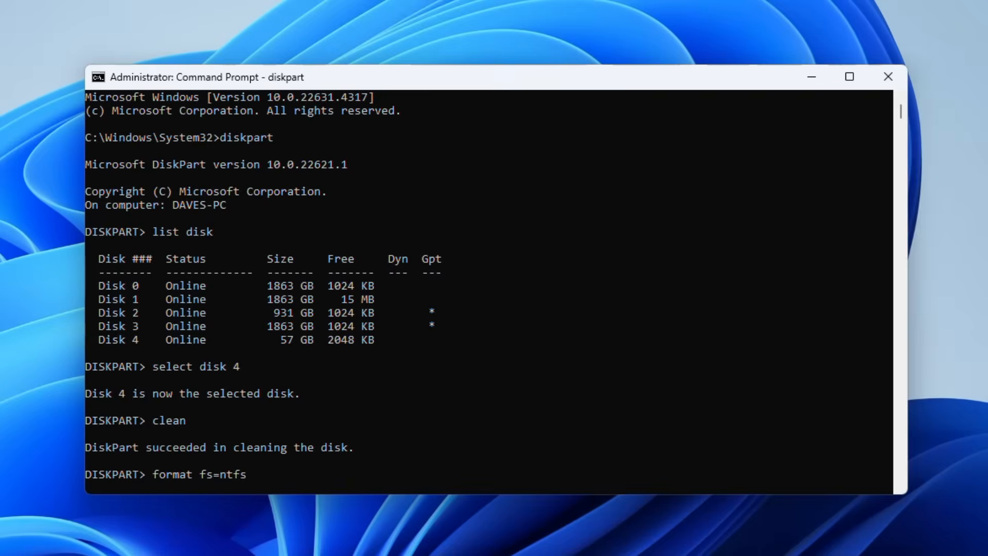
pyautogui.press('backspace')
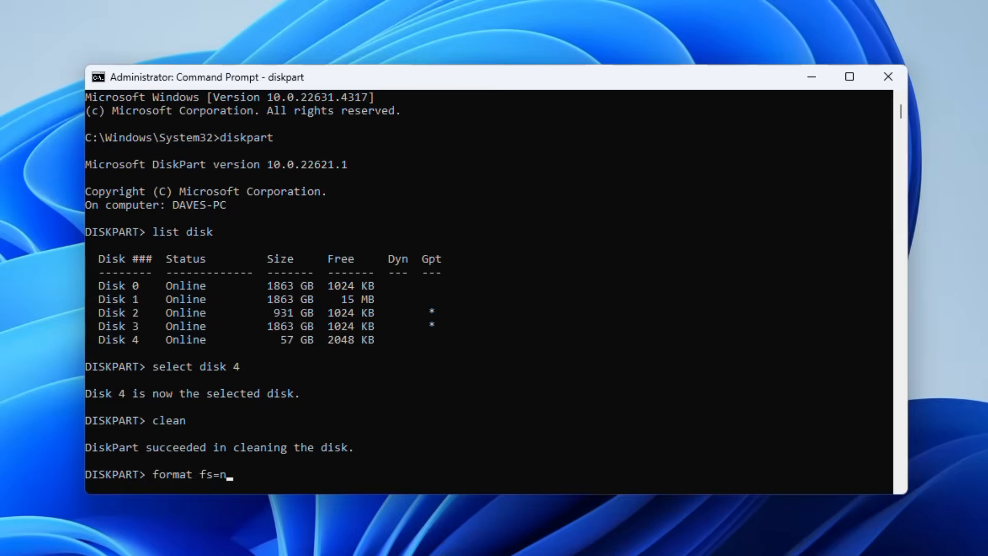
pyautogui.write('exfat')
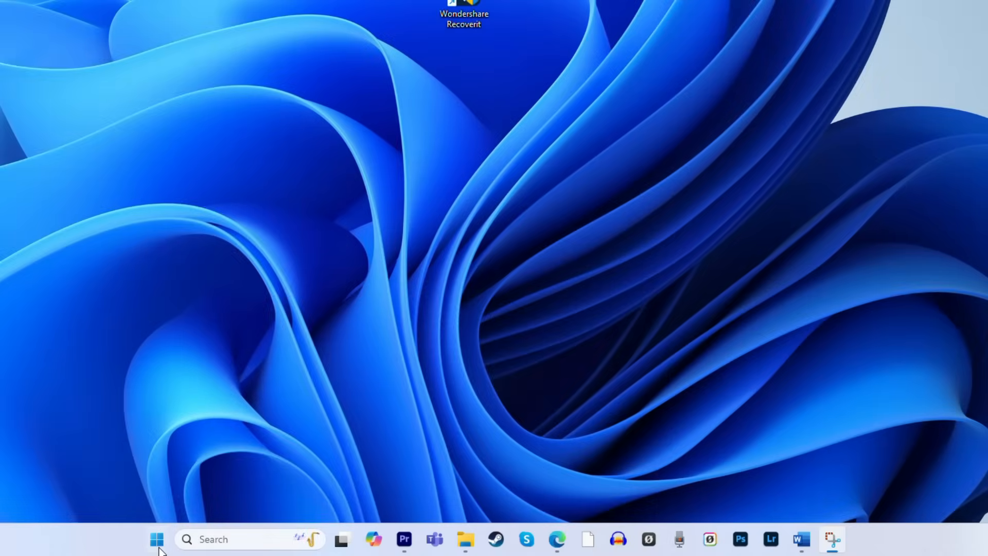
# - Launch DiskPart in its own window via the Run dialog
pyautogui.rightClick(156, 539)
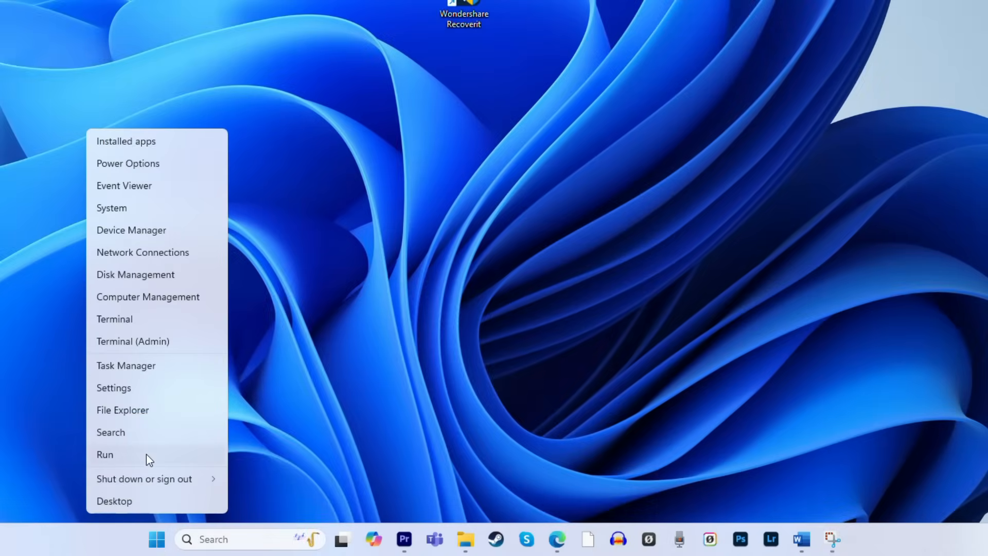
pyautogui.click(105, 454)
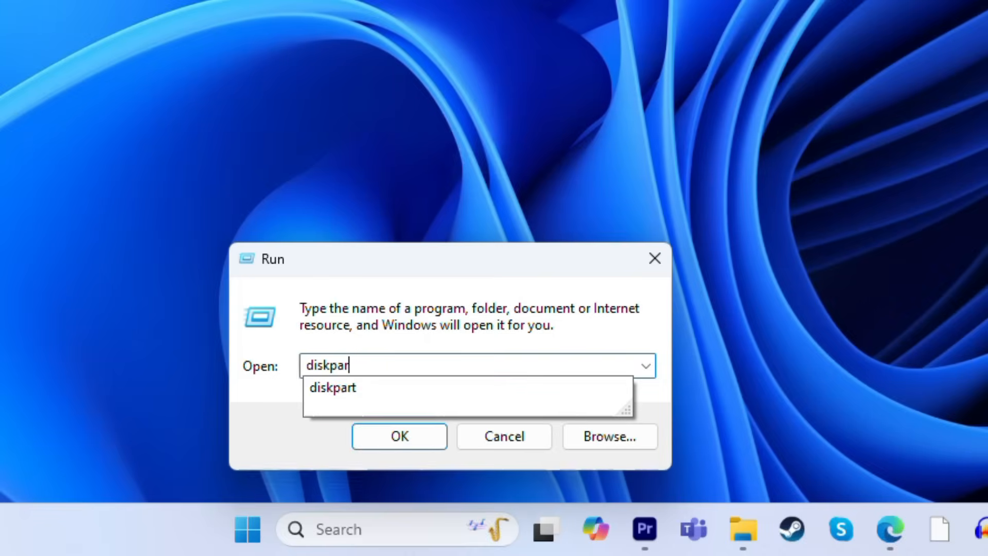
pyautogui.click(398, 436)
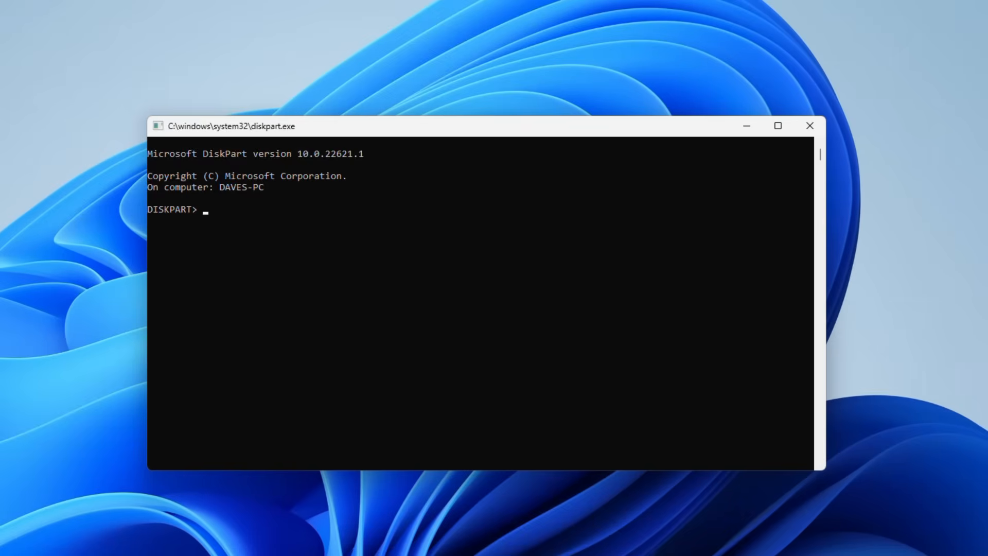
# - Run 'list disk', make Disk 4 the working disk, and type 'list volume'
pyautogui.write('li')
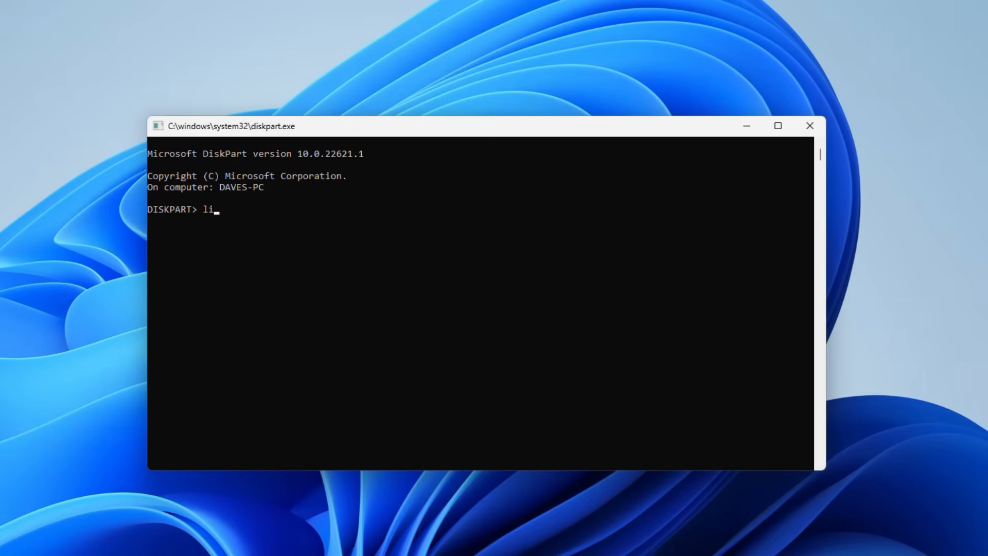
pyautogui.press('Return')
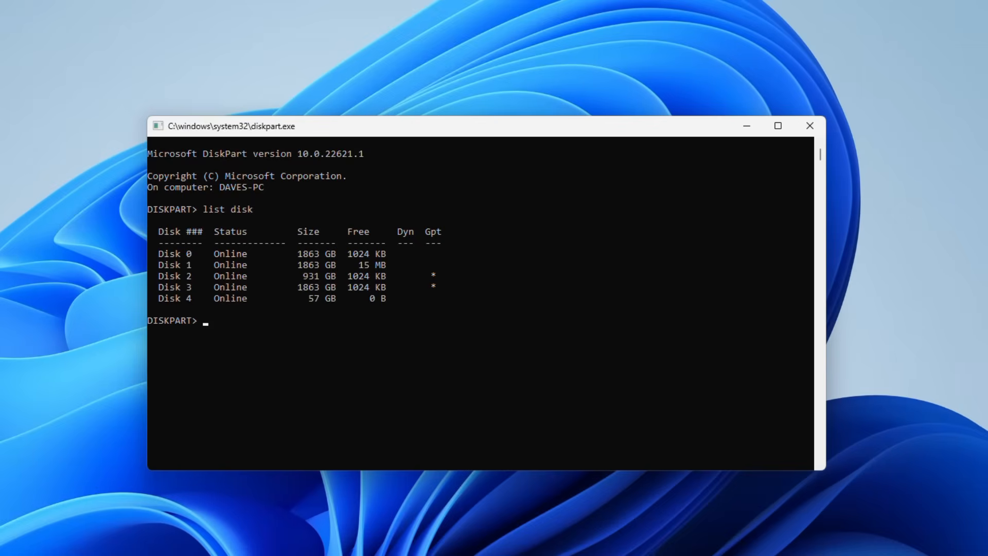
pyautogui.write('select disk 4')
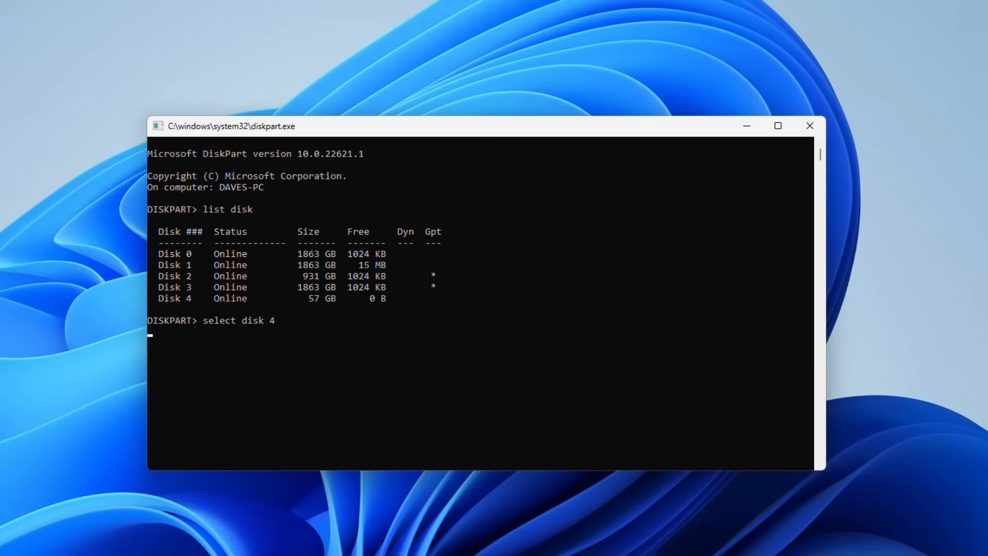
pyautogui.press('Return')
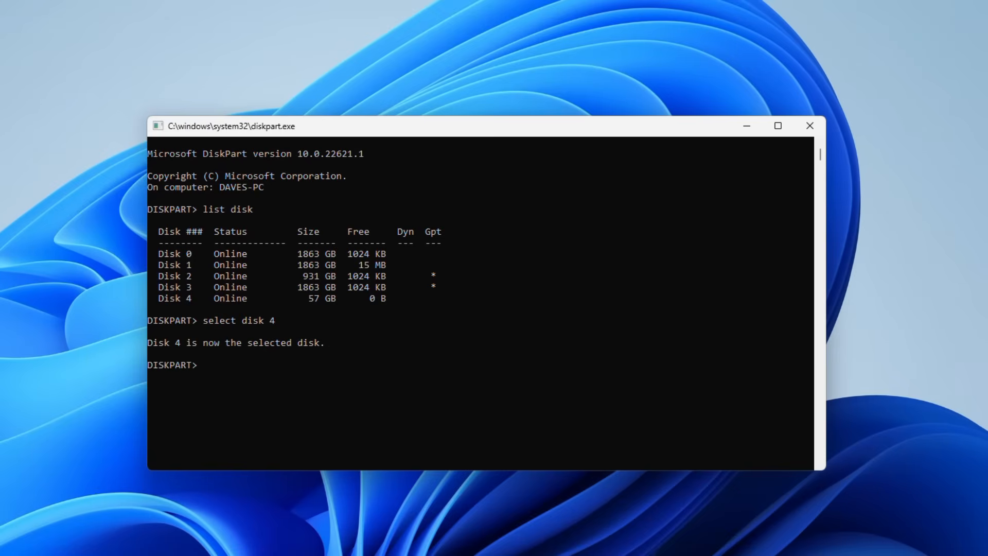
pyautogui.write('l')
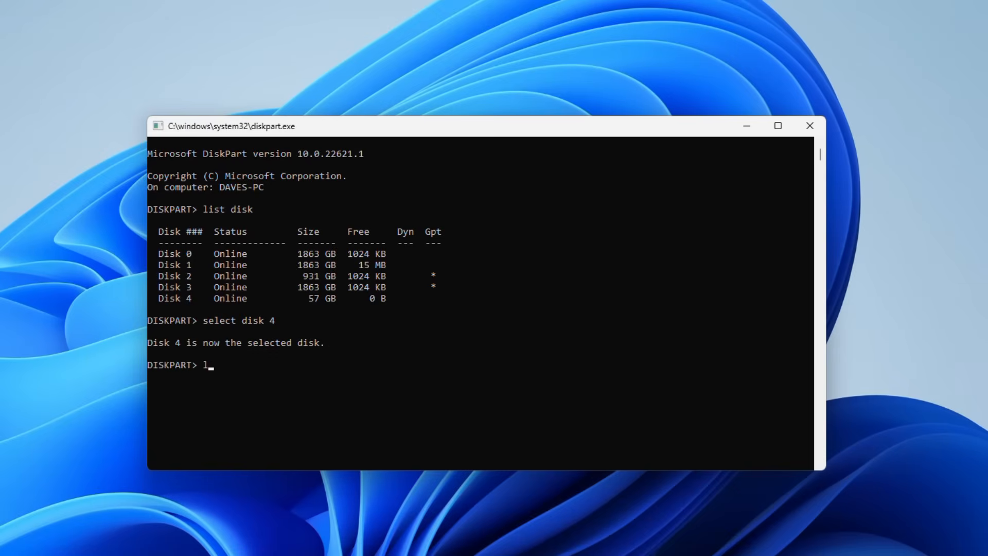
pyautogui.write('ist volu')
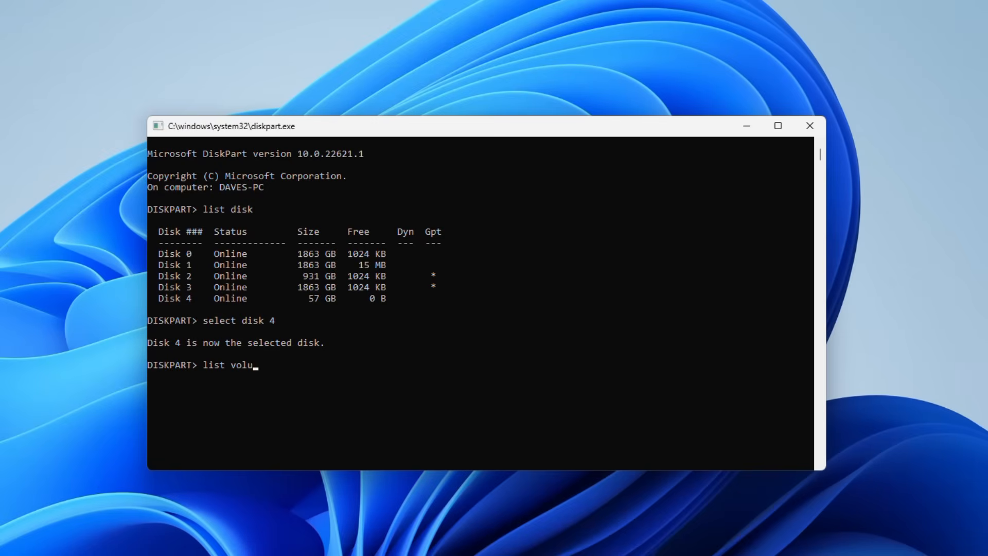
pyautogui.write('me')
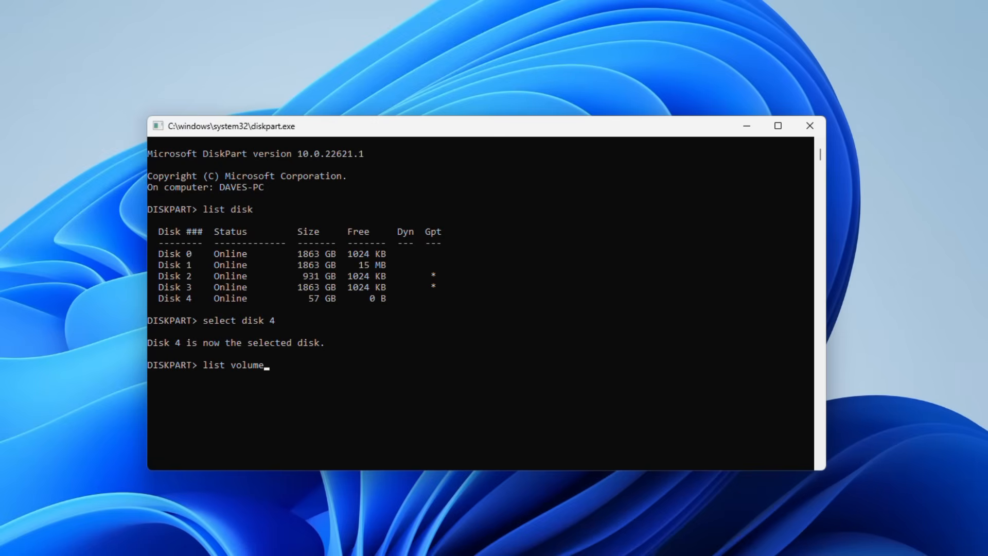
# - Show all volumes and select volume 5, the 57 GB removable drive
pyautogui.press('Return')
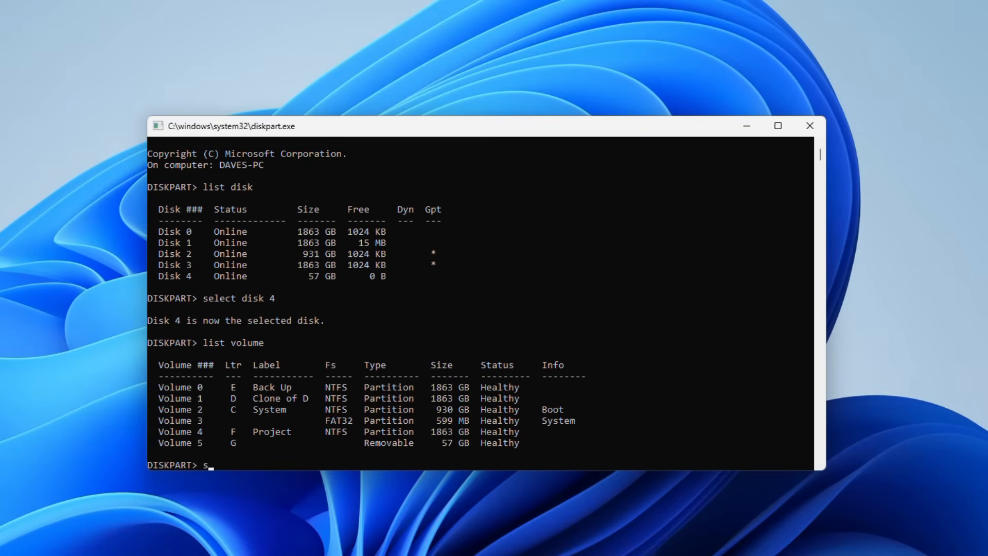
pyautogui.write('elect vol')
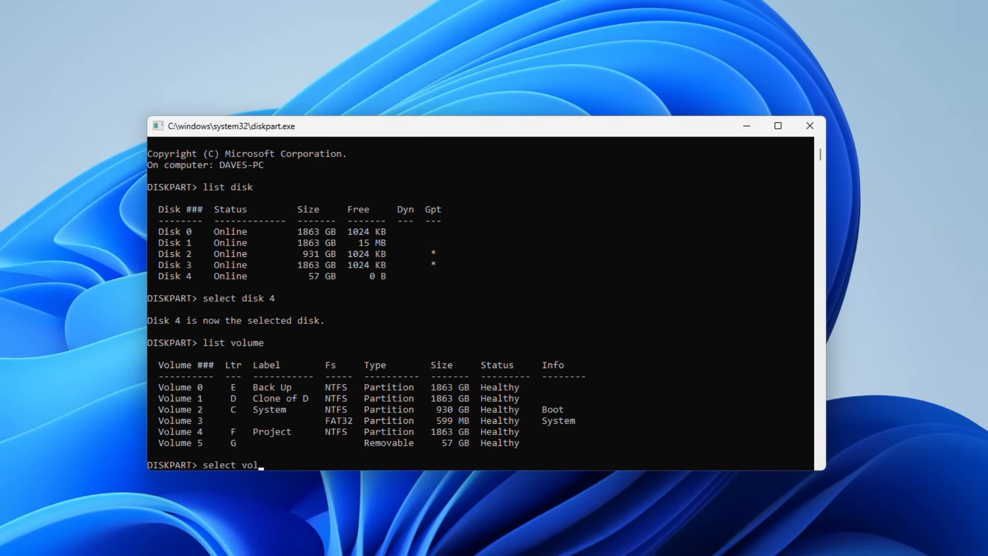
pyautogui.write('ume 5')
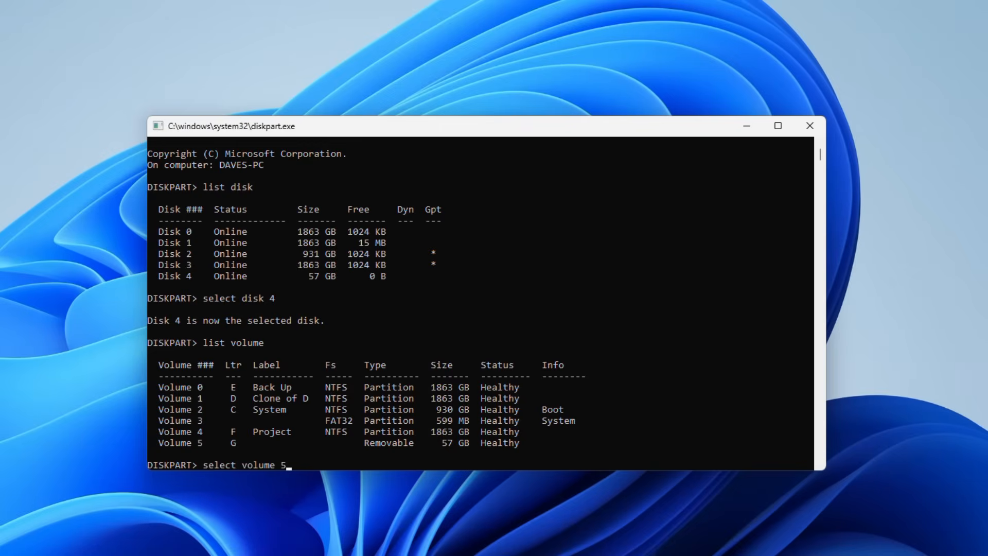
pyautogui.press('Return')
pyautogui.write('f')
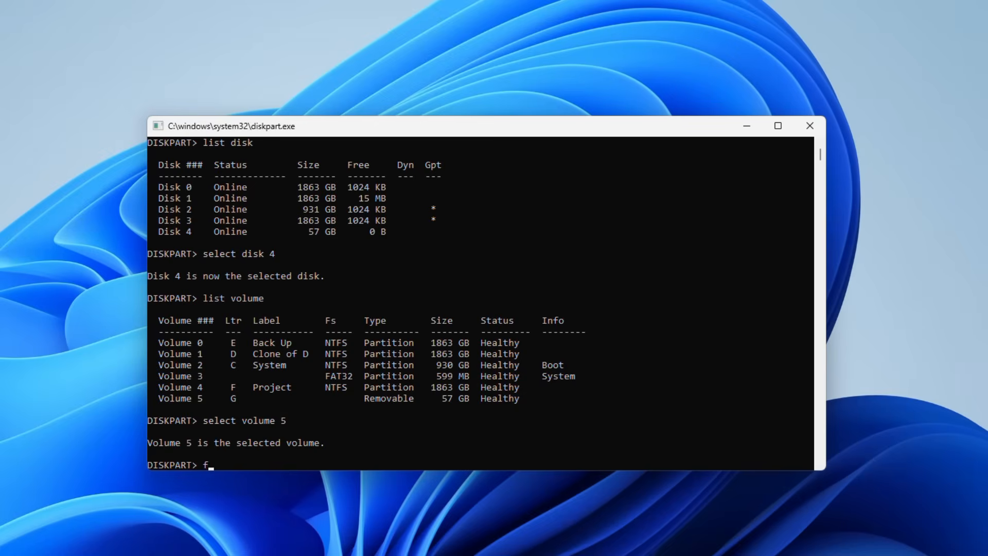
# - Format the selected volume with 'format fs=fat32'
pyautogui.write('ormat fs=')
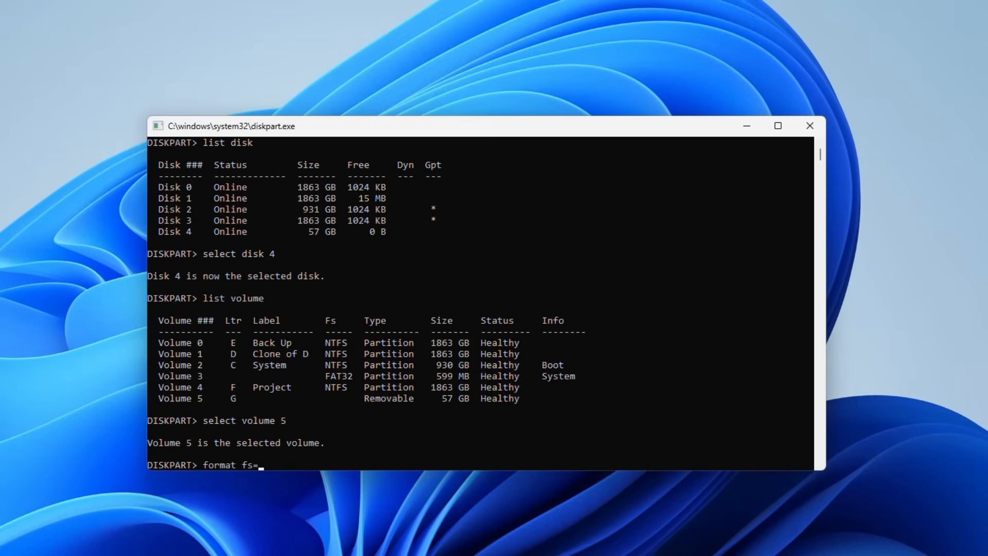
pyautogui.write('ntf')
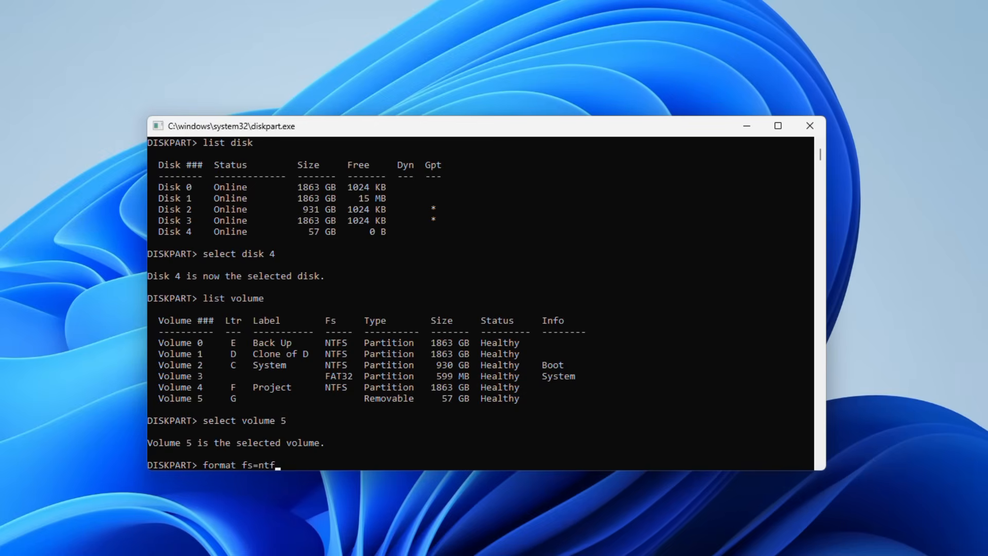
pyautogui.write('fat')
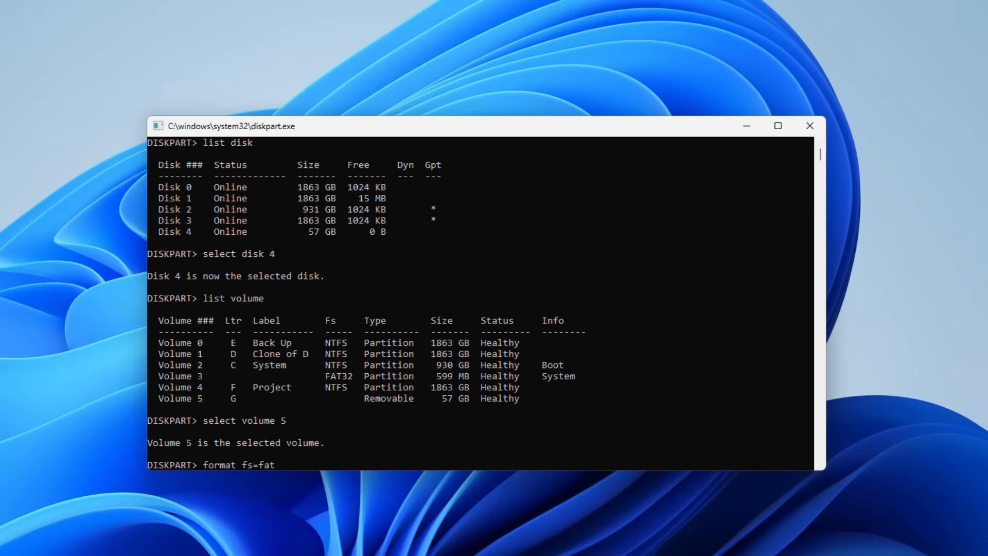
pyautogui.write('32')
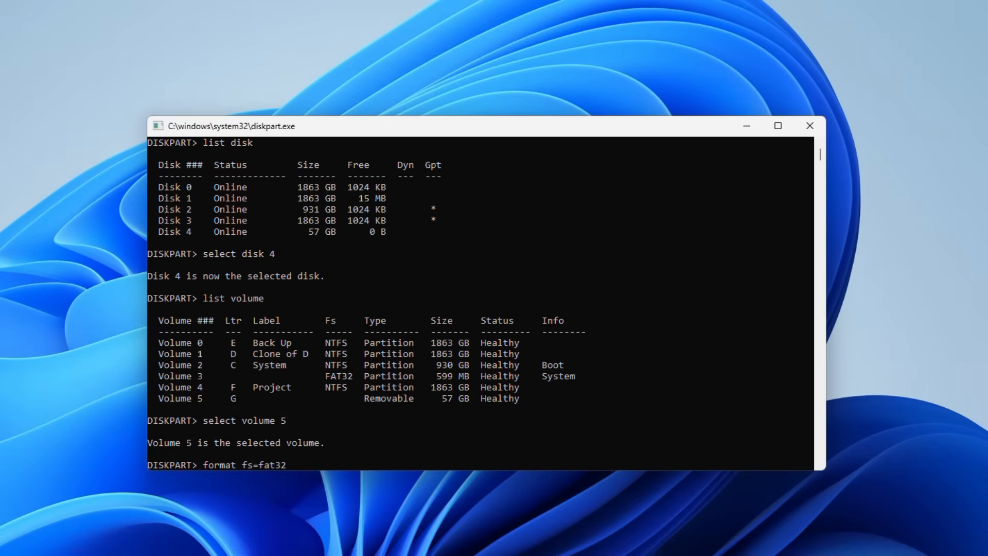
pyautogui.press('Return')
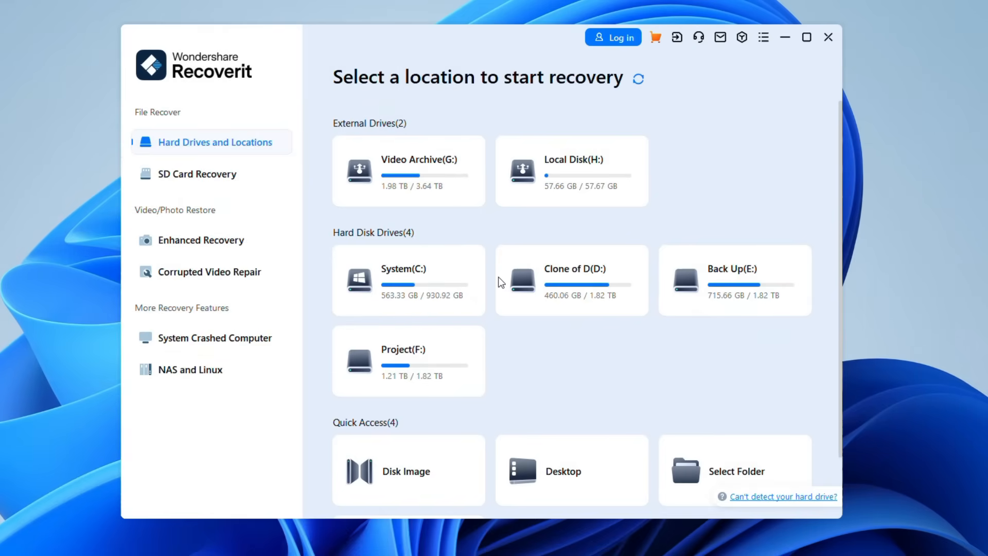
# - Scan the 57 GB Local Disk (H:) and view the files the quick scan found
pyautogui.click(571, 170)
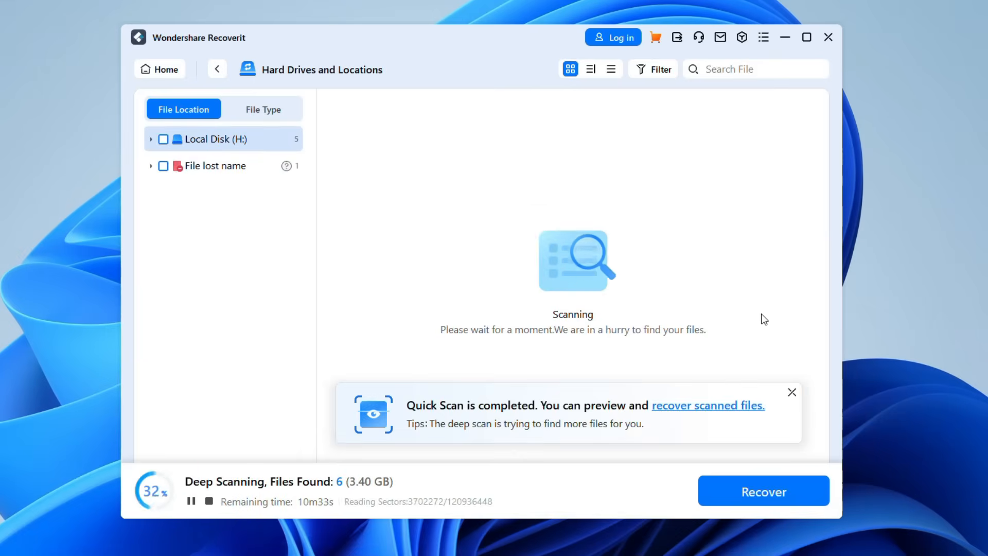
pyautogui.moveTo(776, 347)
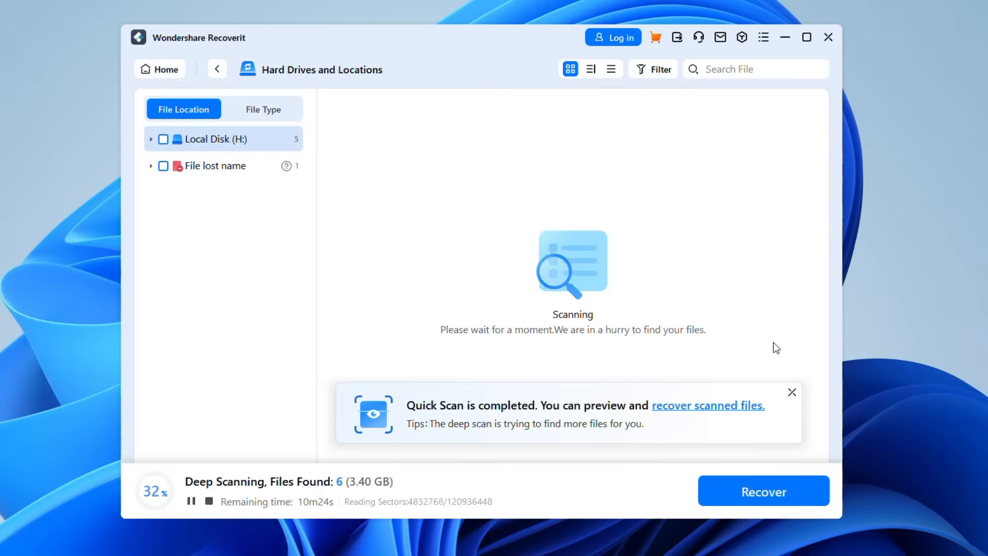
pyautogui.click(793, 393)
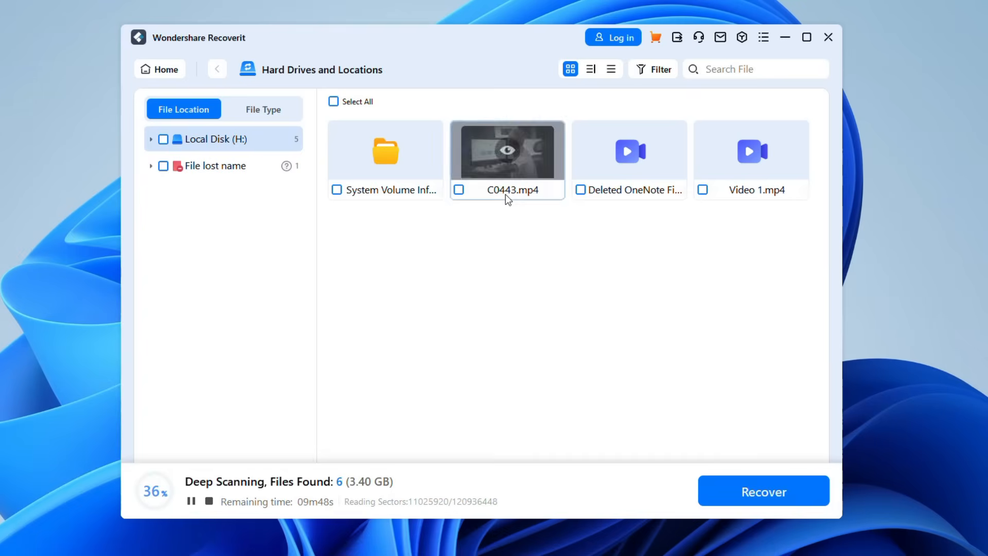
pyautogui.moveTo(510, 288)
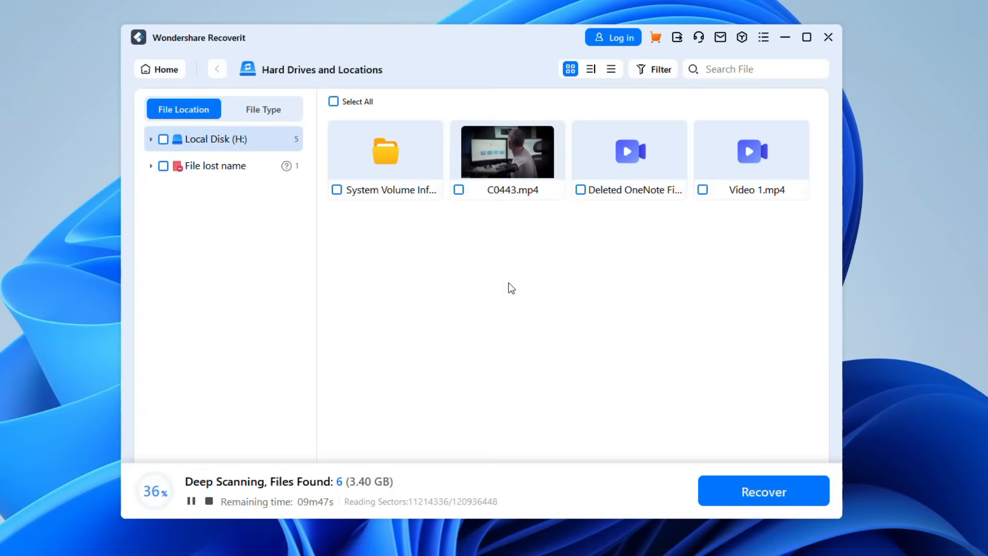
pyautogui.moveTo(485, 308)
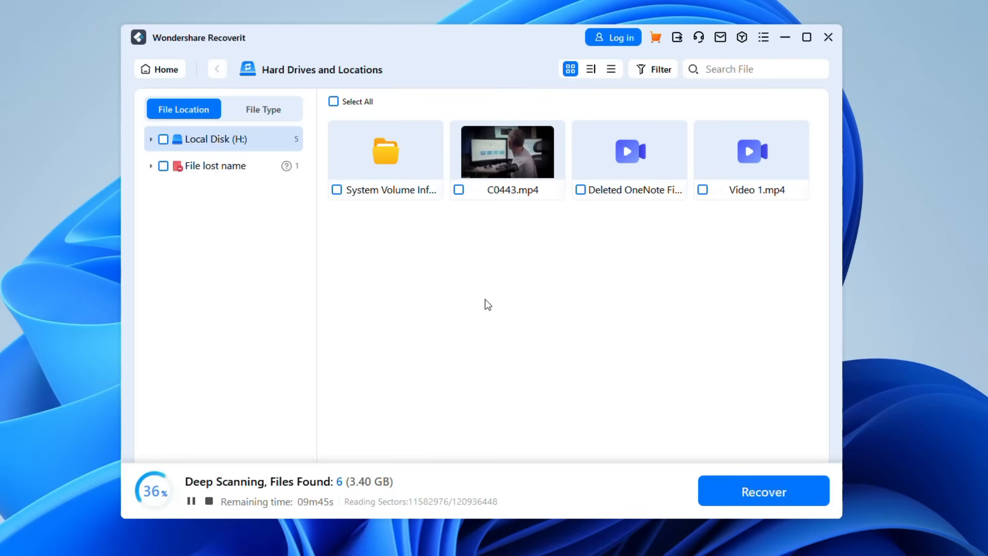
pyautogui.moveTo(353, 401)
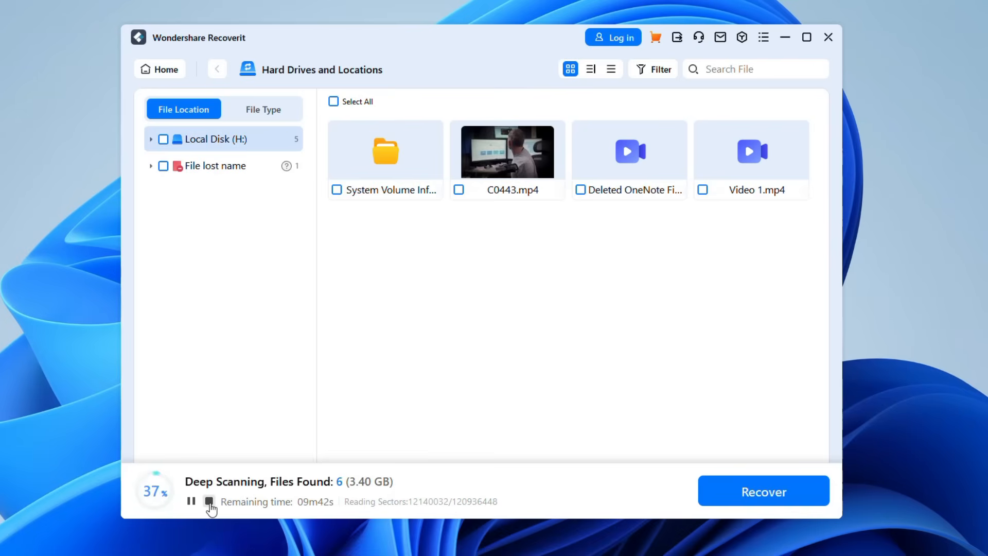
# - Stop the deep scan early, keeping 6 files, and preview Video 1.mp4
pyautogui.click(209, 501)
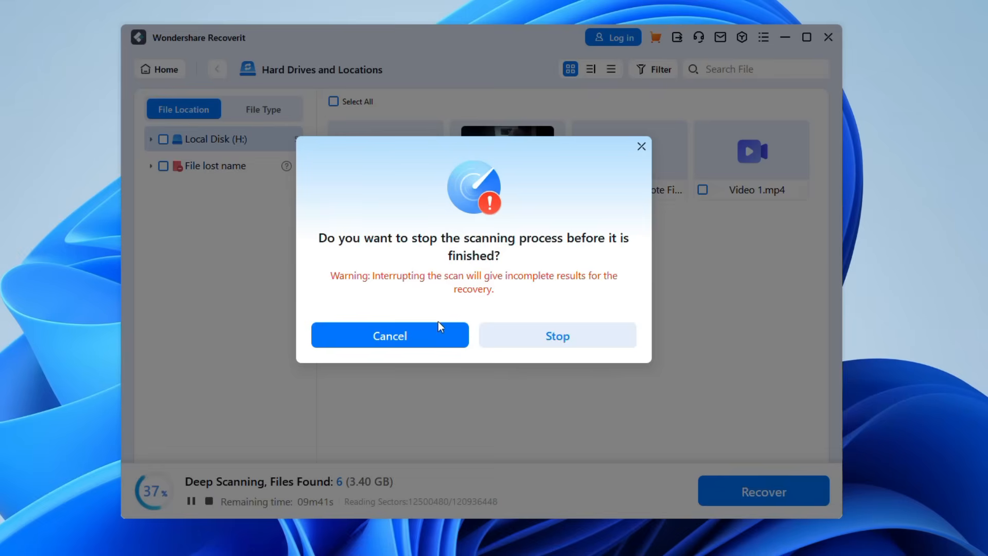
pyautogui.click(557, 335)
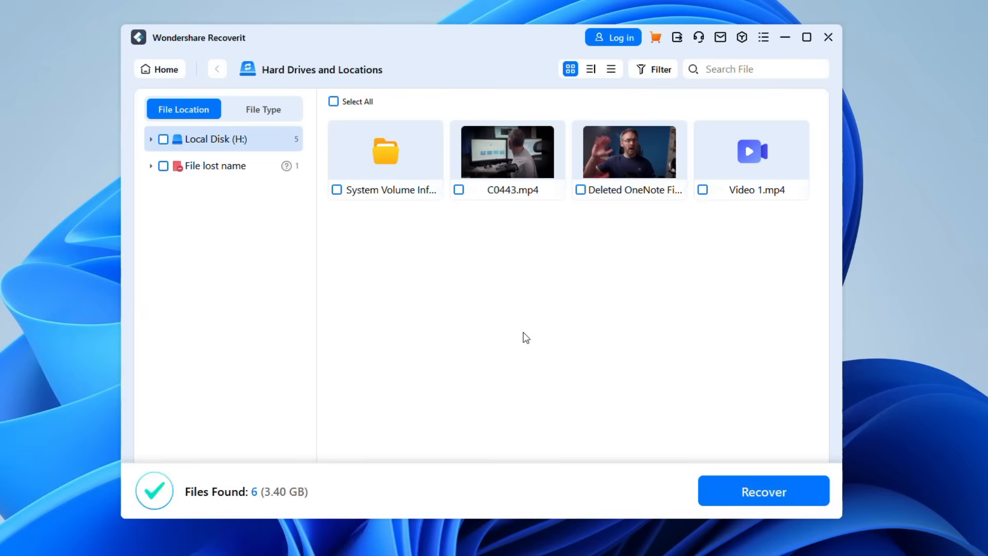
pyautogui.doubleClick(750, 150)
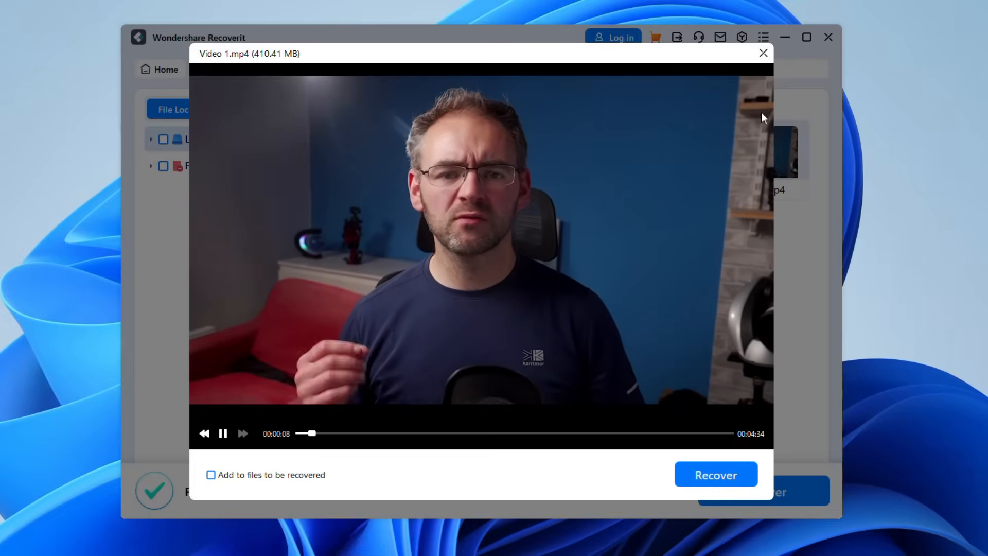
# - Tick Video 1.mp4 (410.41 MB) for recovery
pyautogui.click(763, 52)
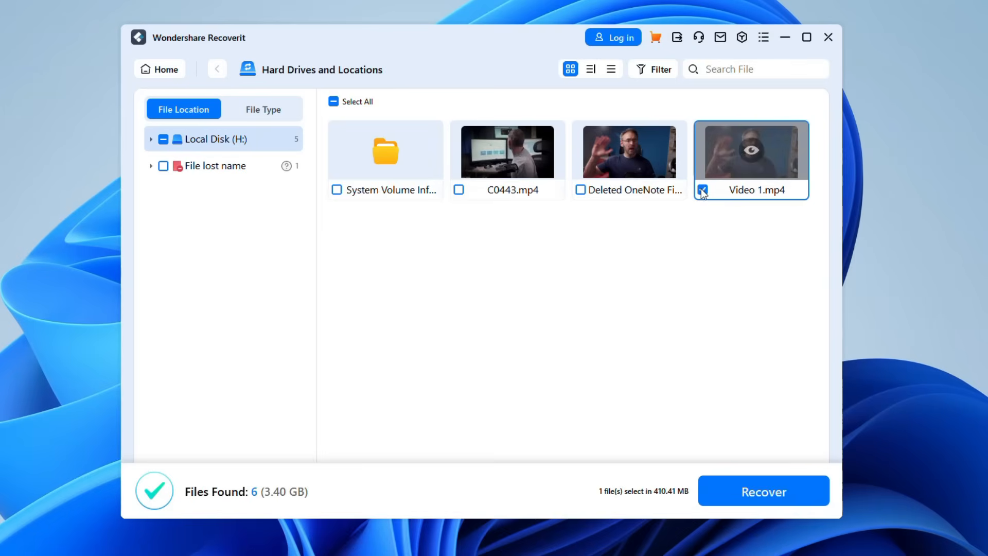